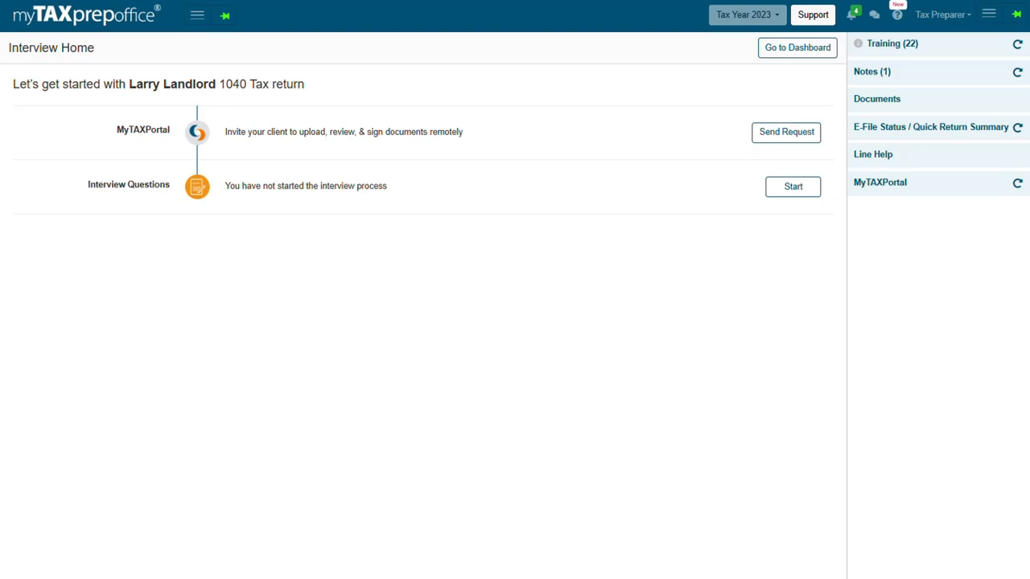
{"action": "mouse_move", "coordinate": [203, 187]}
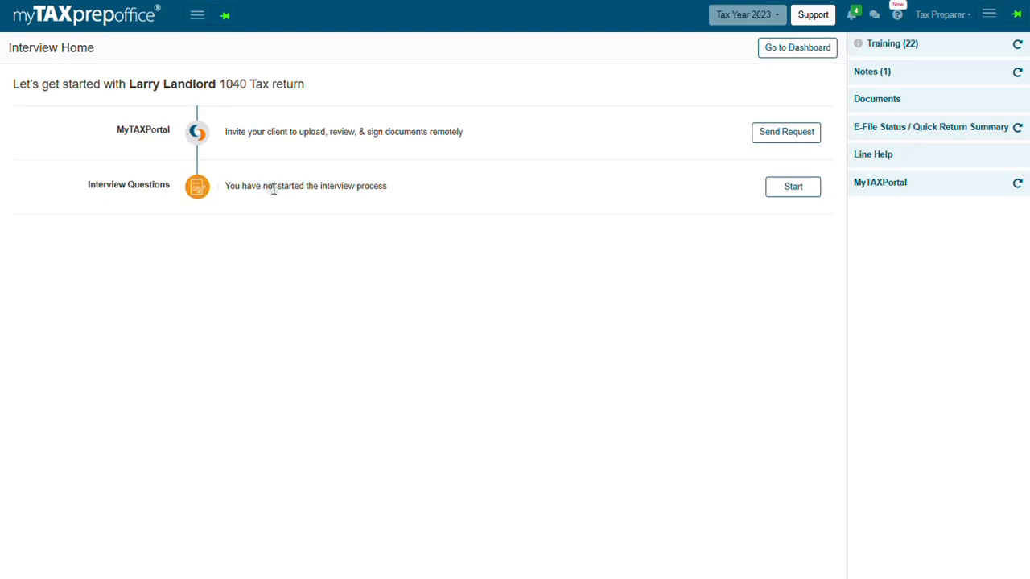
{"action": "mouse_move", "coordinate": [792, 187]}
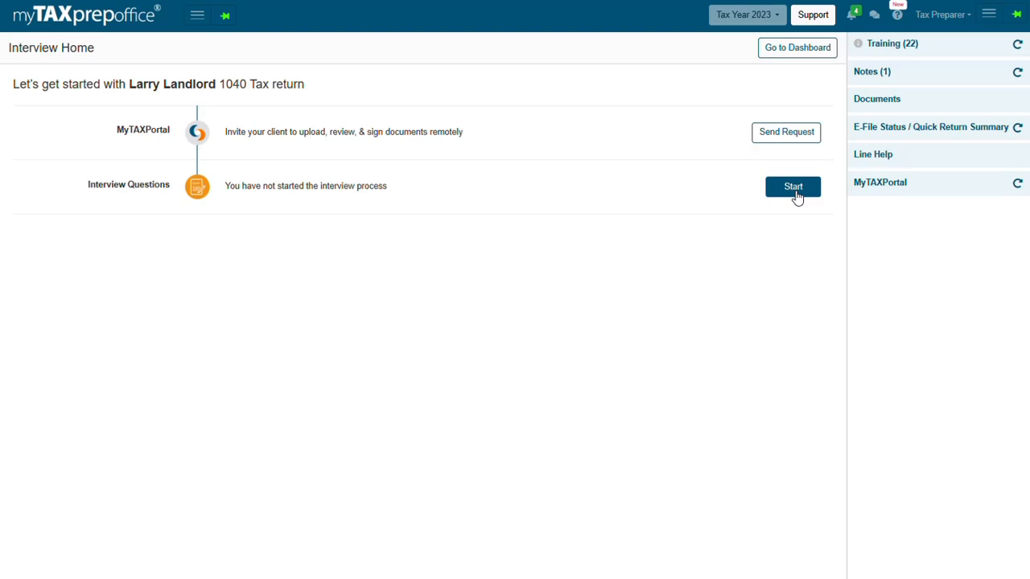
Start the interview questions for the 1040 return from Interview Home.
{"action": "left_click", "coordinate": [791, 187]}
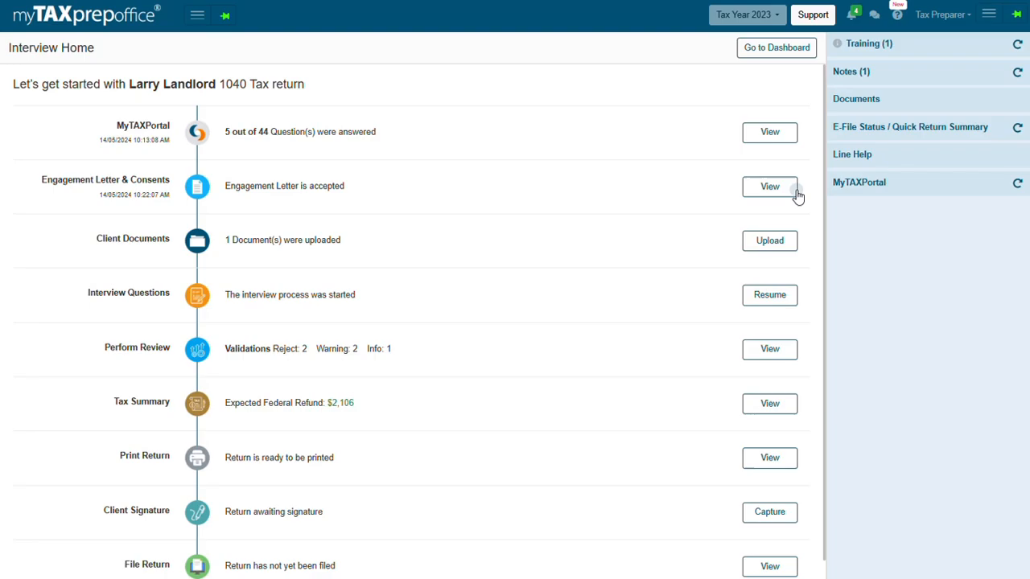
{"action": "mouse_move", "coordinate": [971, 80]}
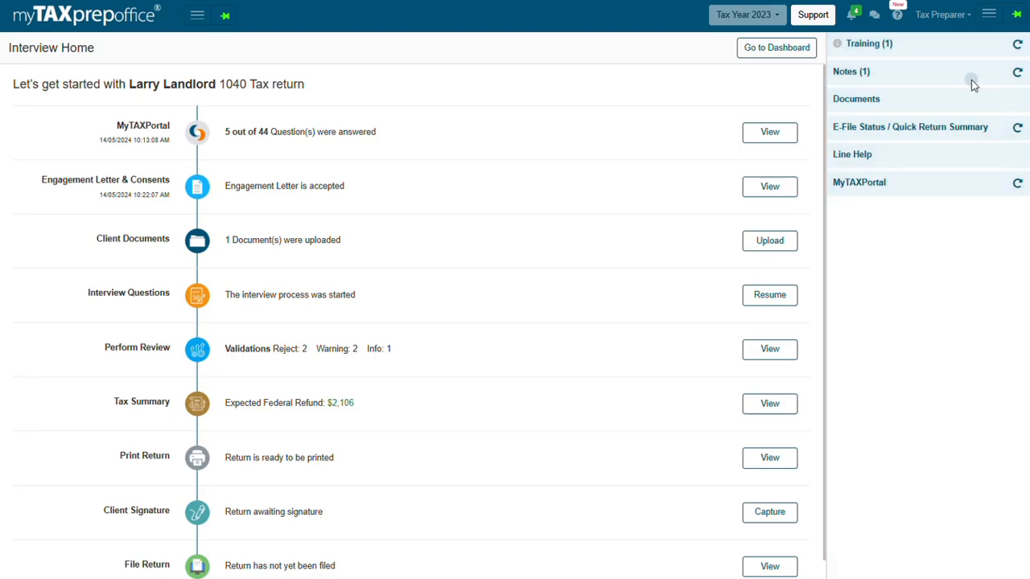
{"action": "mouse_move", "coordinate": [908, 78]}
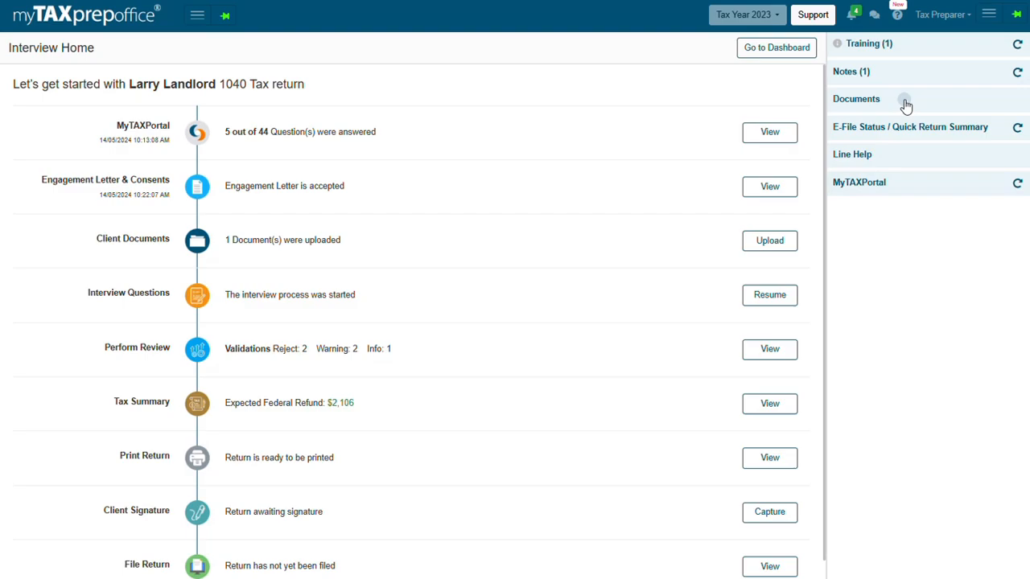
{"action": "mouse_move", "coordinate": [905, 132]}
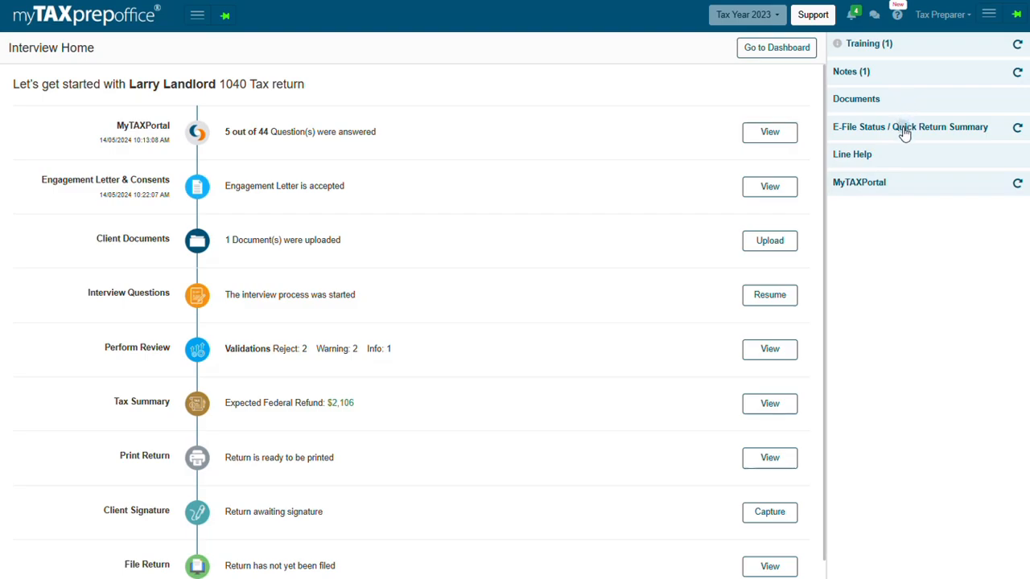
{"action": "mouse_move", "coordinate": [902, 155]}
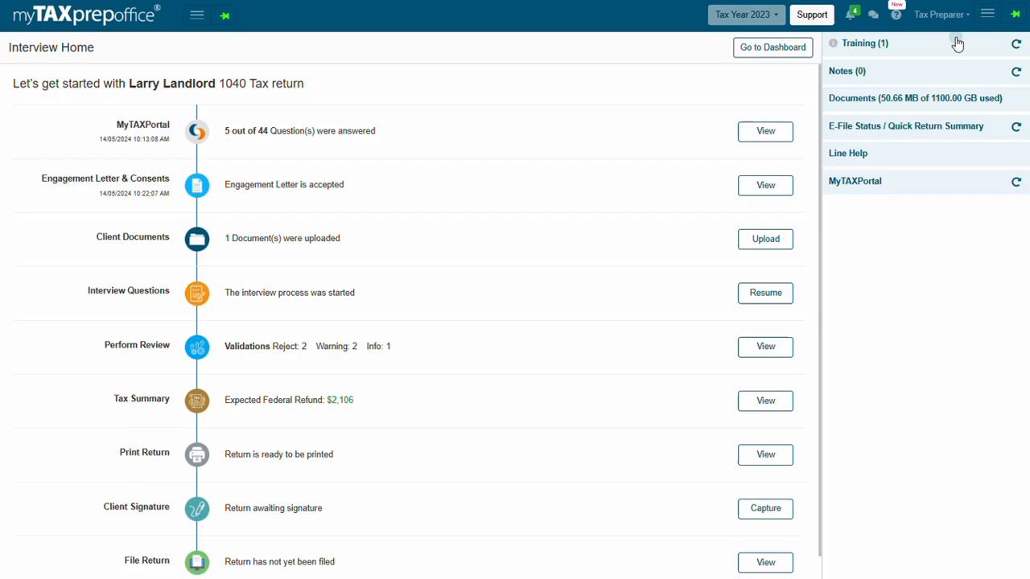
{"action": "left_click", "coordinate": [874, 43]}
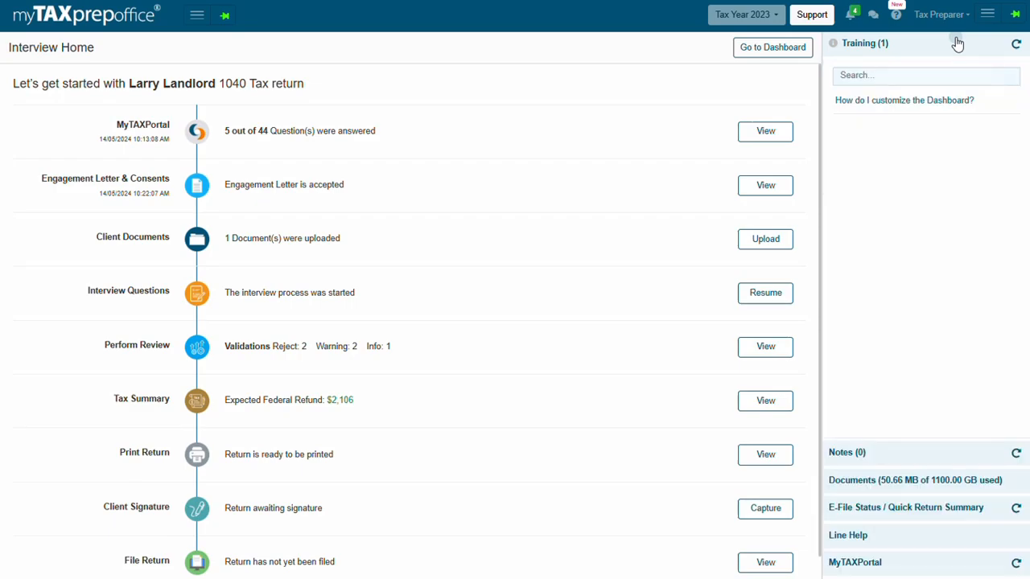
{"action": "mouse_move", "coordinate": [953, 48]}
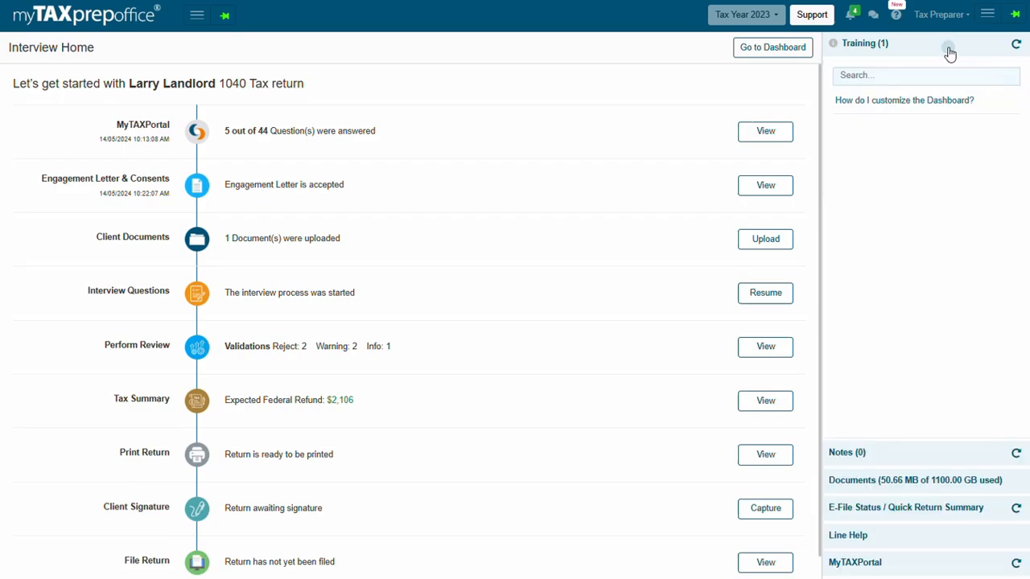
{"action": "left_click", "coordinate": [905, 100]}
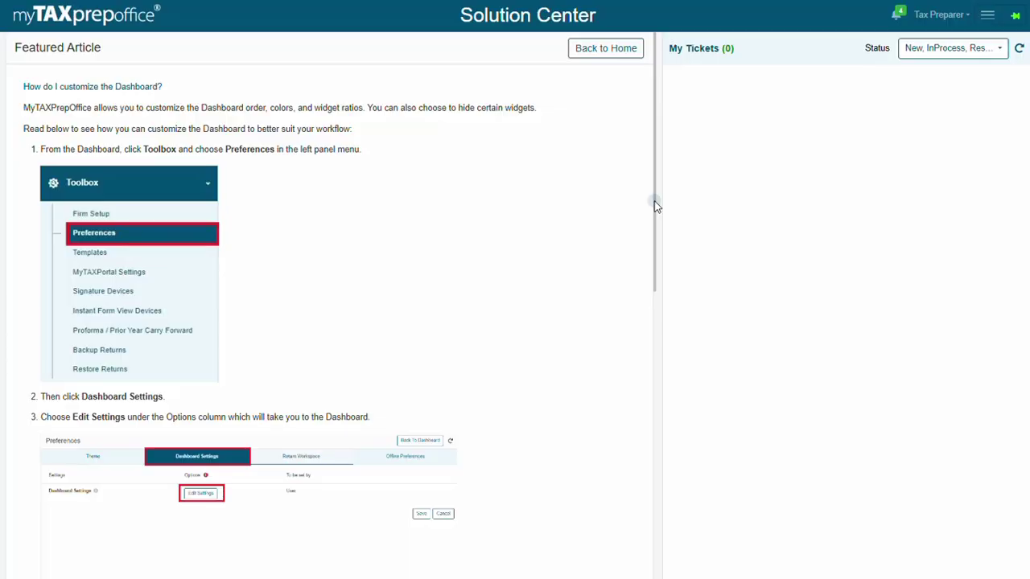
{"action": "scroll", "scroll_direction": "down", "scroll_amount": 3}
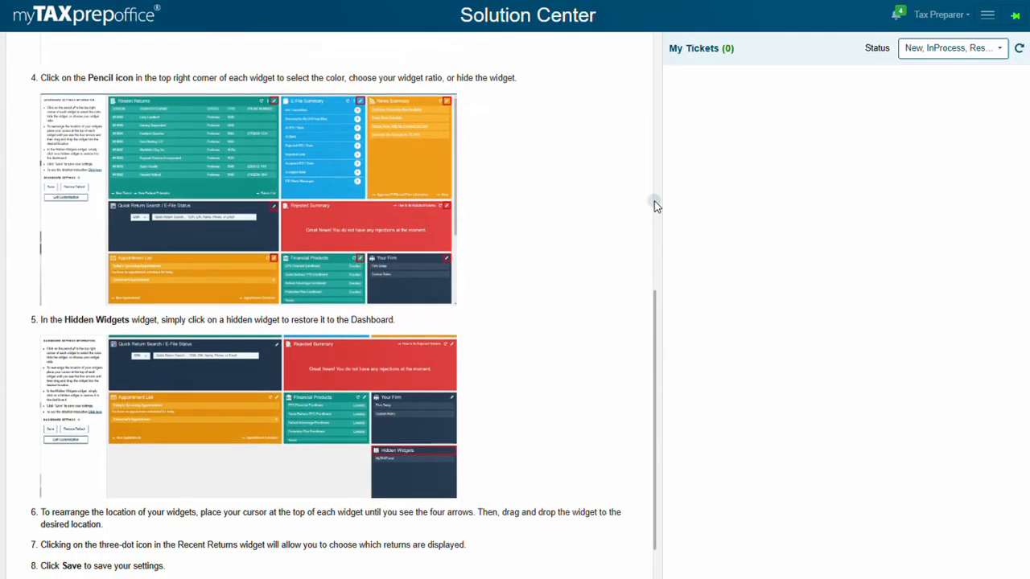
{"action": "scroll", "scroll_direction": "down", "scroll_amount": 3}
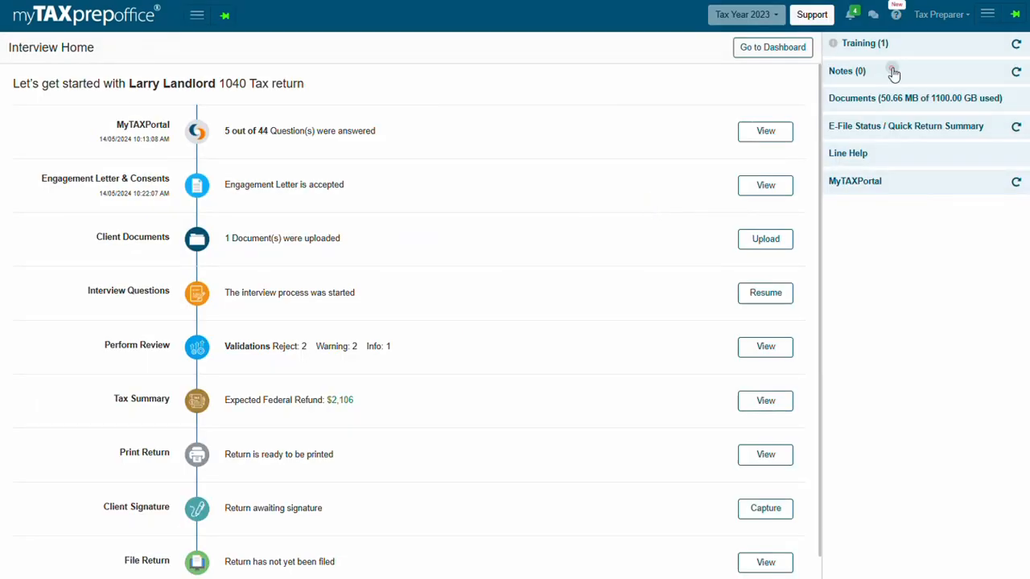
{"action": "left_click", "coordinate": [843, 71]}
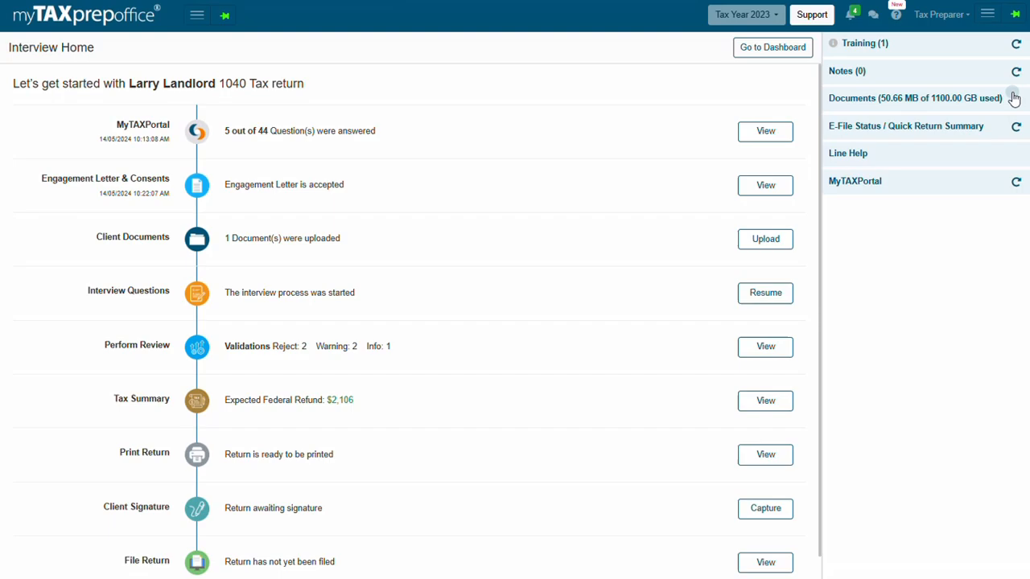
{"action": "left_click", "coordinate": [914, 98]}
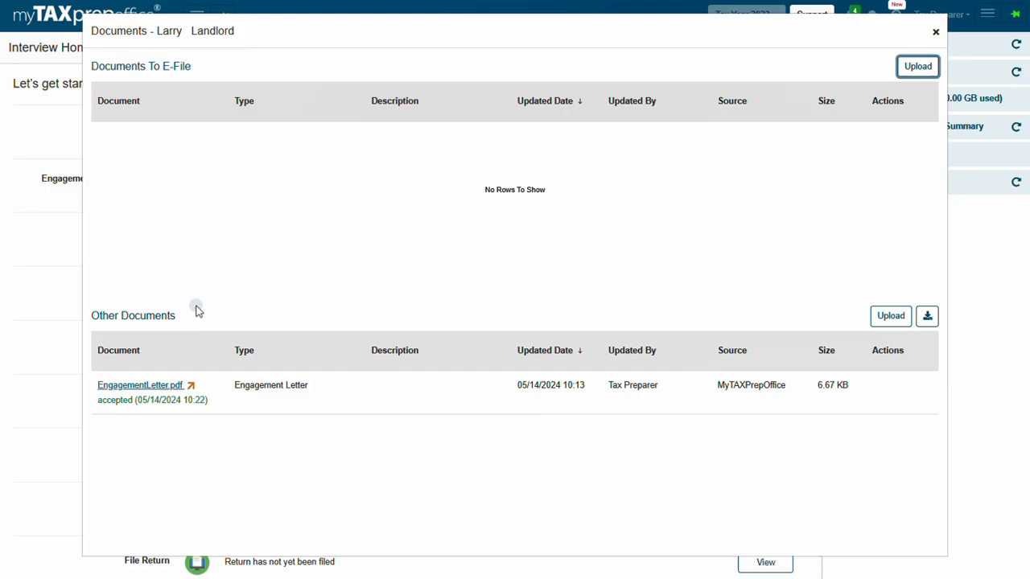
{"action": "mouse_move", "coordinate": [210, 71]}
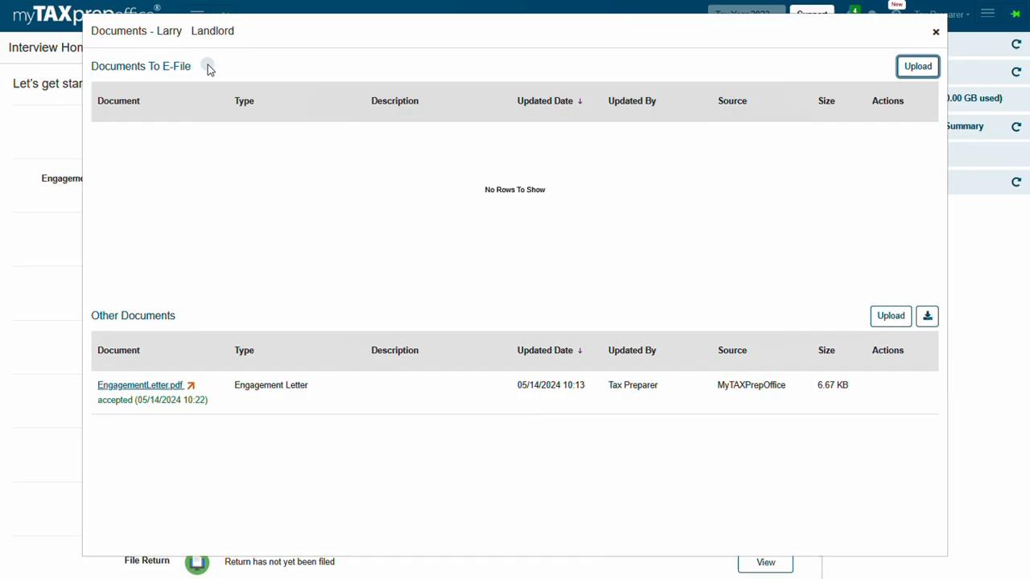
{"action": "left_click", "coordinate": [933, 32]}
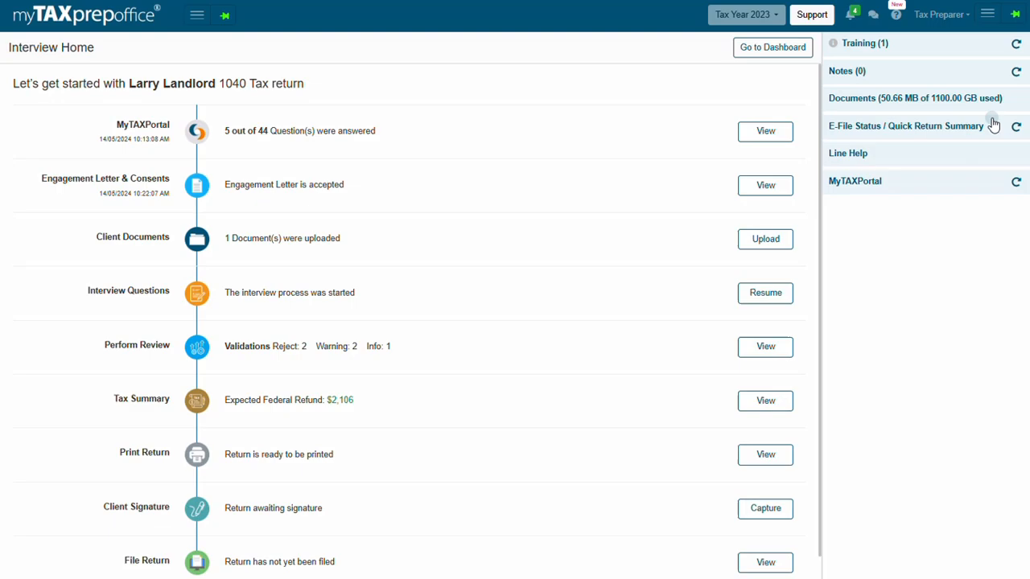
{"action": "left_click", "coordinate": [922, 126]}
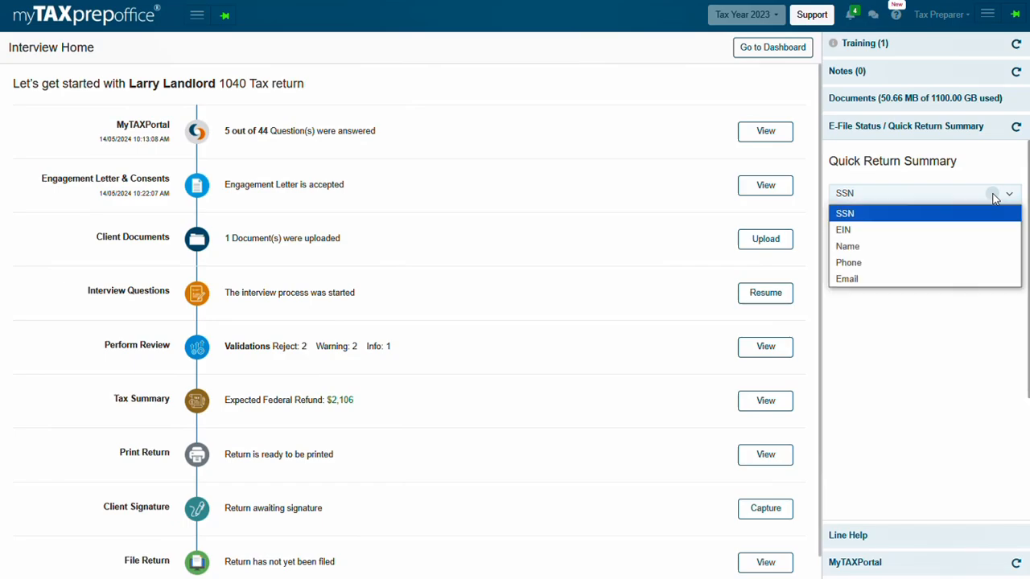
{"action": "left_click", "coordinate": [843, 213]}
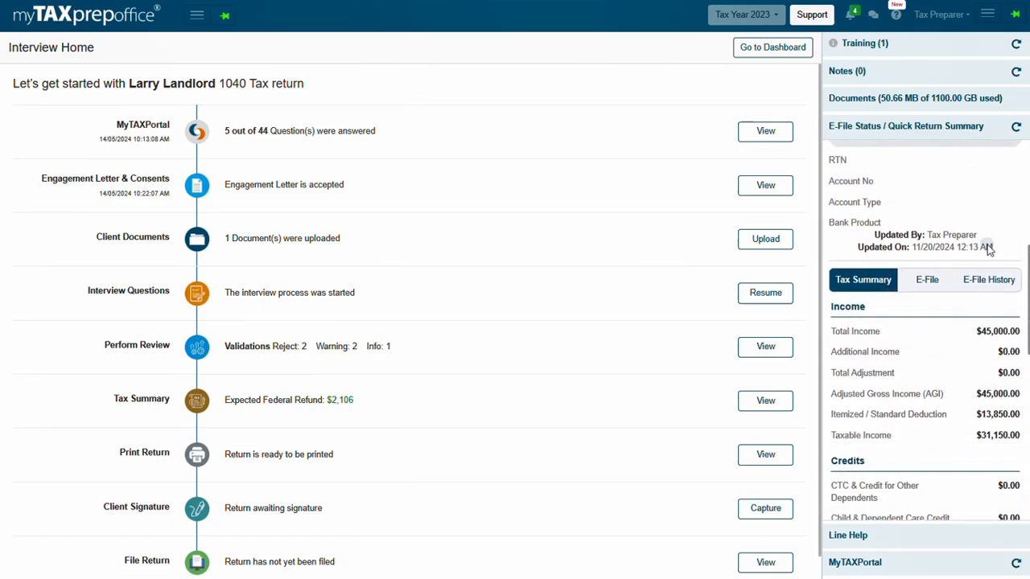
{"action": "scroll", "scroll_direction": "down", "scroll_amount": 3}
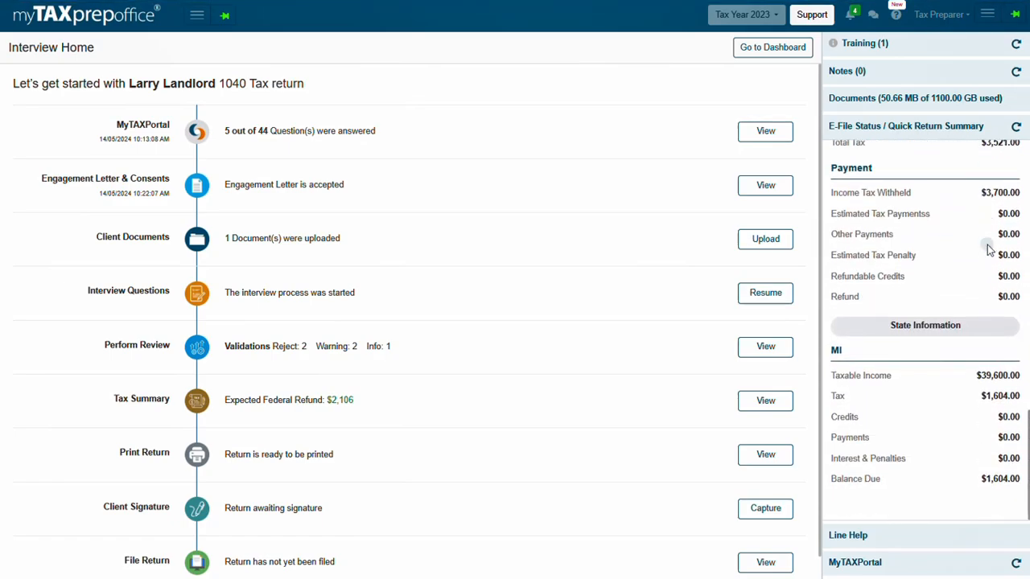
{"action": "left_click", "coordinate": [908, 126]}
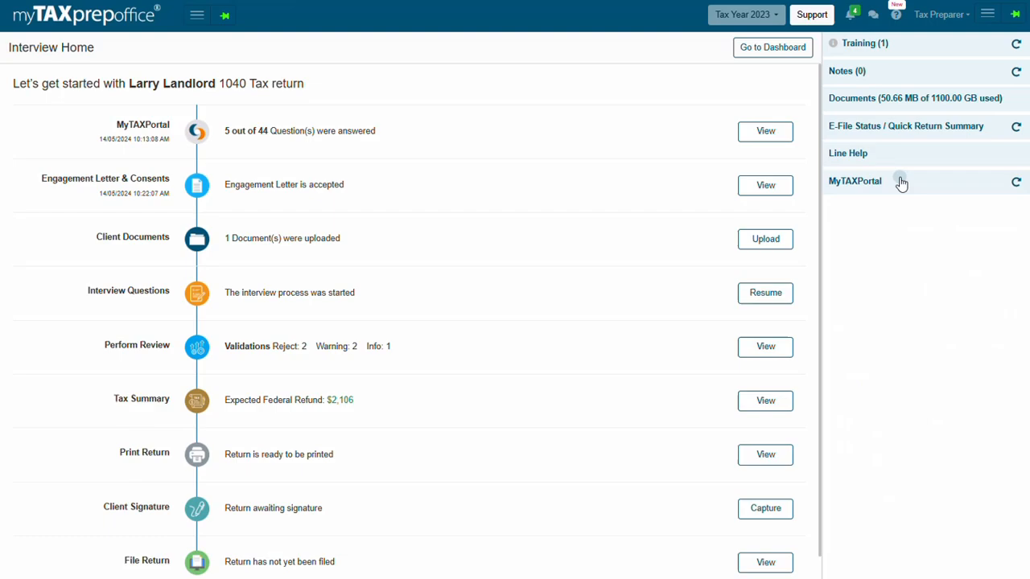
{"action": "left_click", "coordinate": [855, 180]}
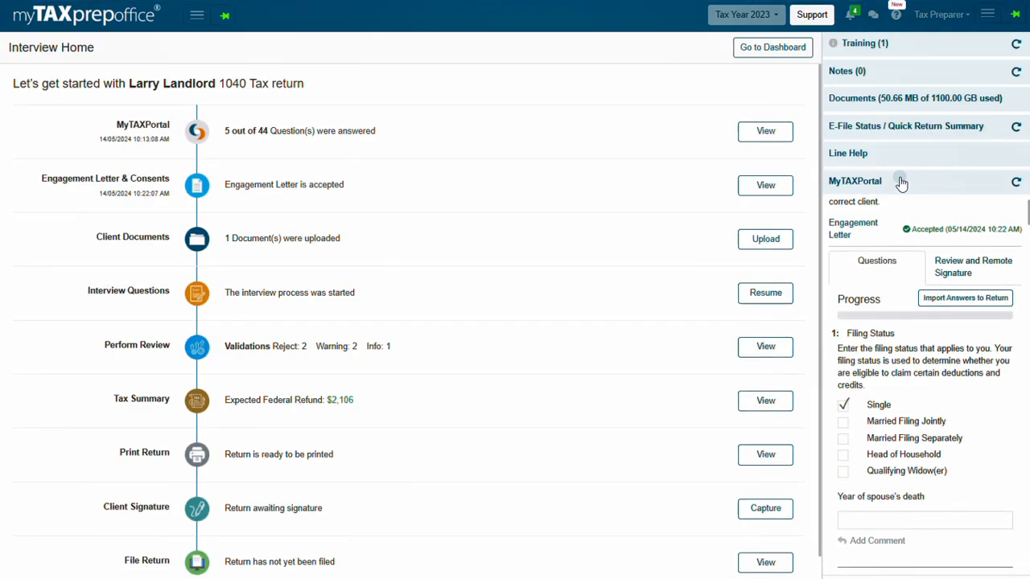
{"action": "mouse_move", "coordinate": [966, 298]}
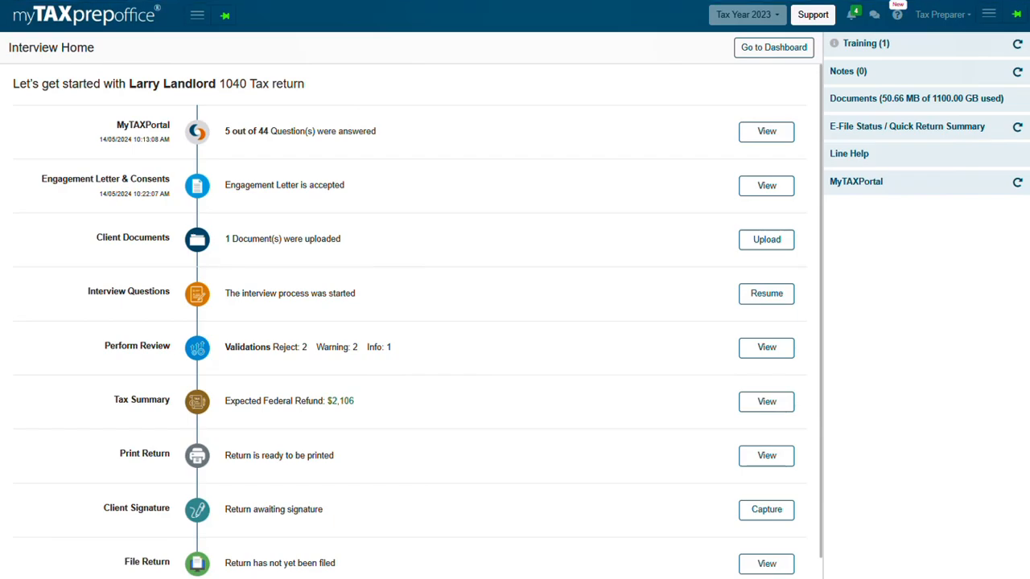
{"action": "mouse_move", "coordinate": [1018, 13]}
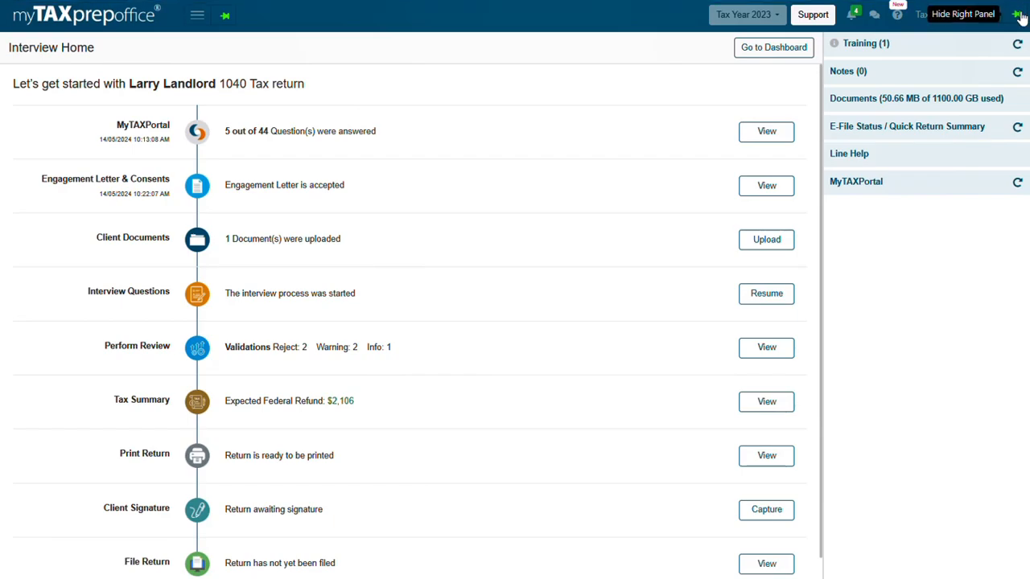
Collapse the right panel so Interview Home spans the full window width.
{"action": "left_click", "coordinate": [1021, 12]}
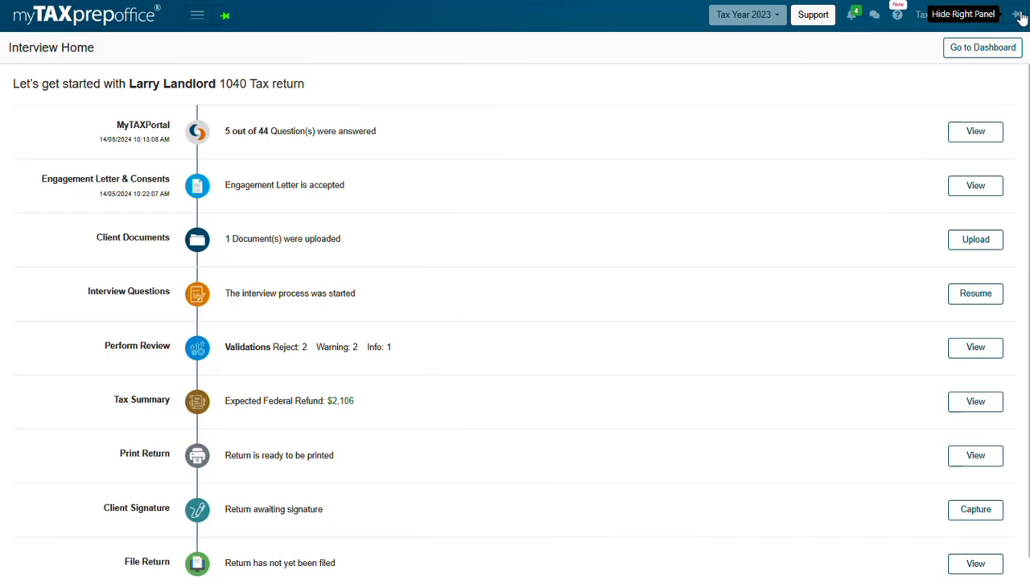
{"action": "left_click", "coordinate": [1017, 13]}
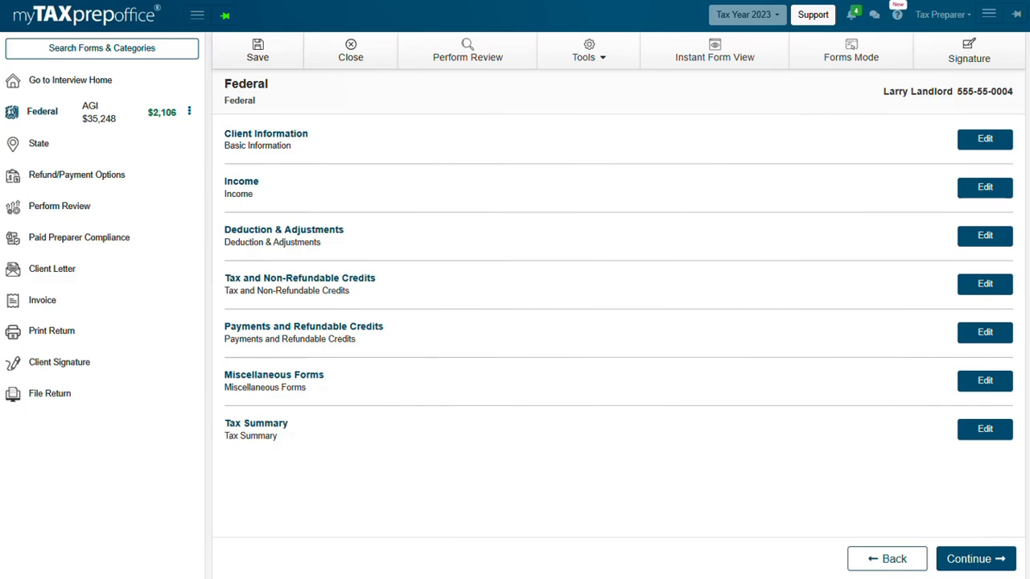
{"action": "mouse_move", "coordinate": [475, 31]}
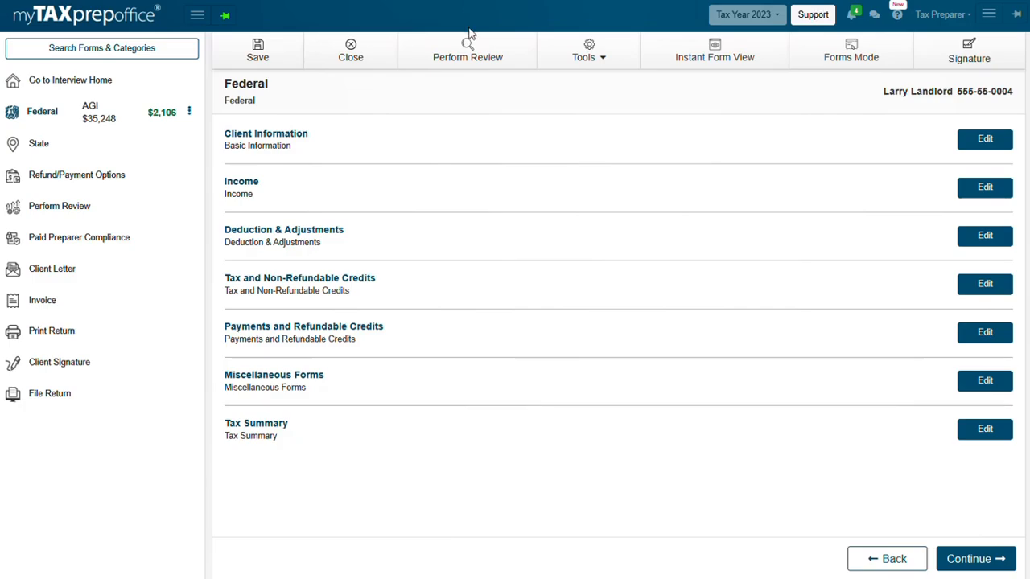
{"action": "mouse_move", "coordinate": [474, 54]}
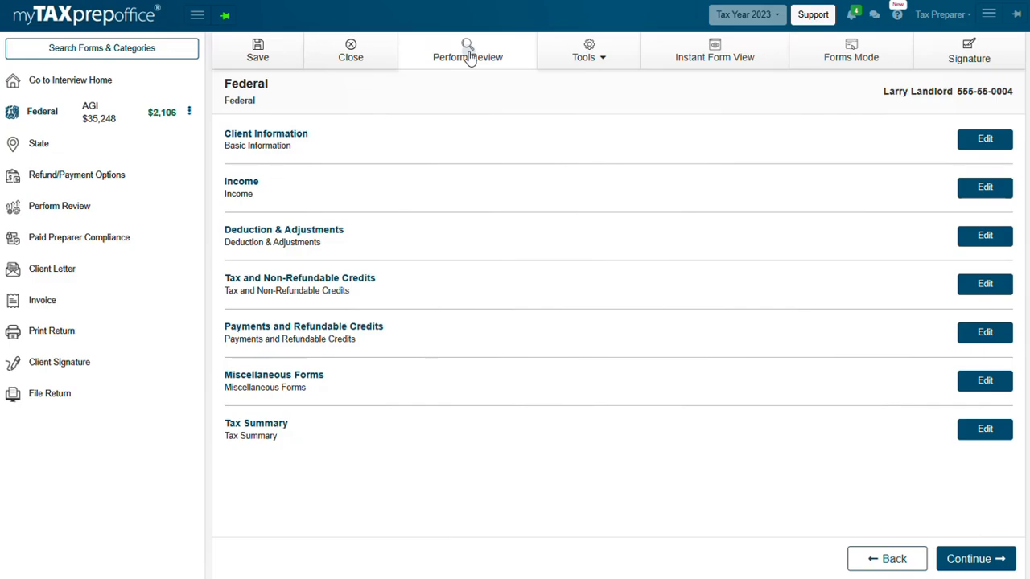
Perform Review on the return, surfacing 7 rejects, 2 warnings and 1 info.
{"action": "left_click", "coordinate": [467, 50]}
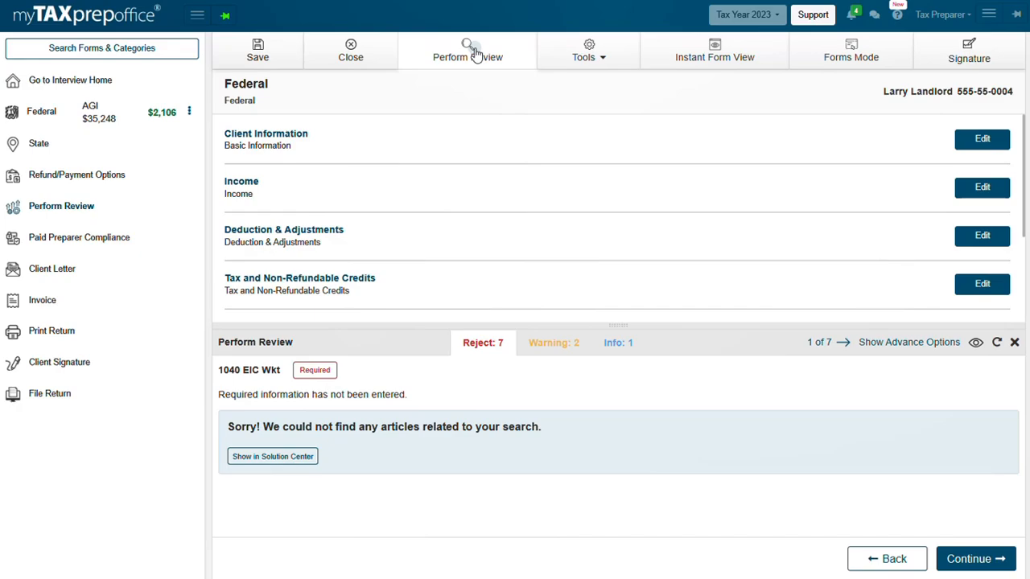
{"action": "mouse_move", "coordinate": [483, 348]}
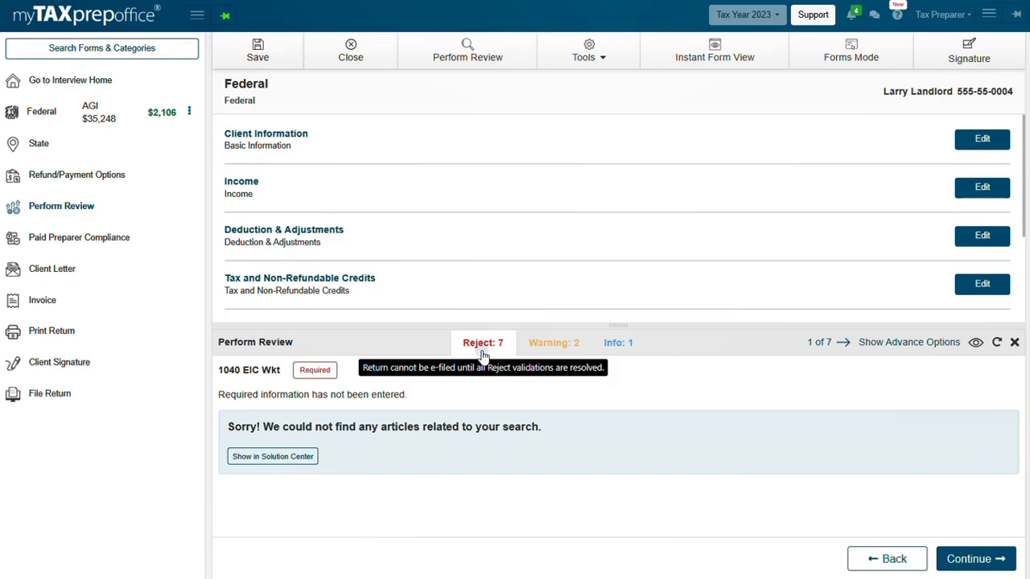
{"action": "mouse_move", "coordinate": [560, 351]}
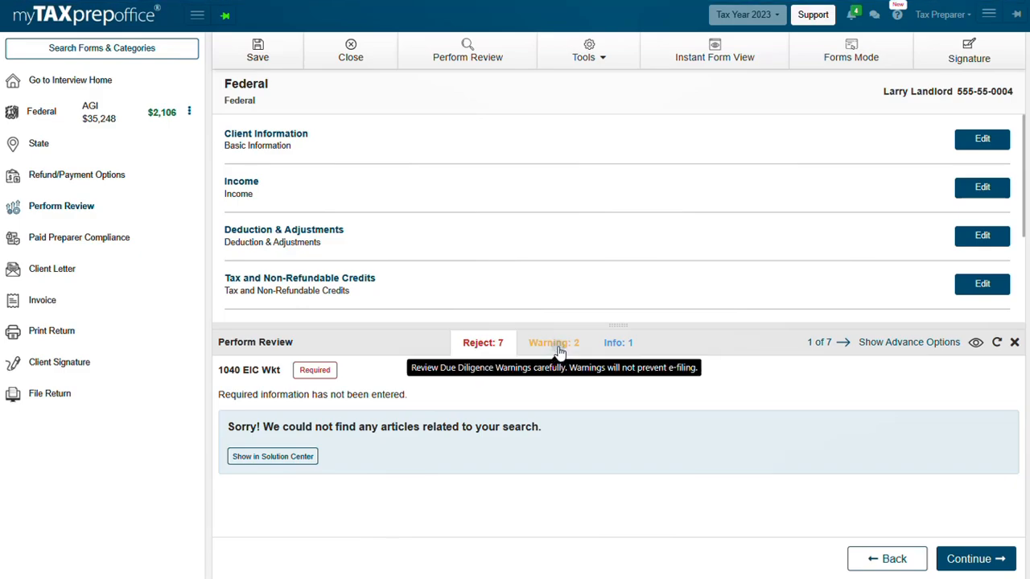
{"action": "mouse_move", "coordinate": [624, 347]}
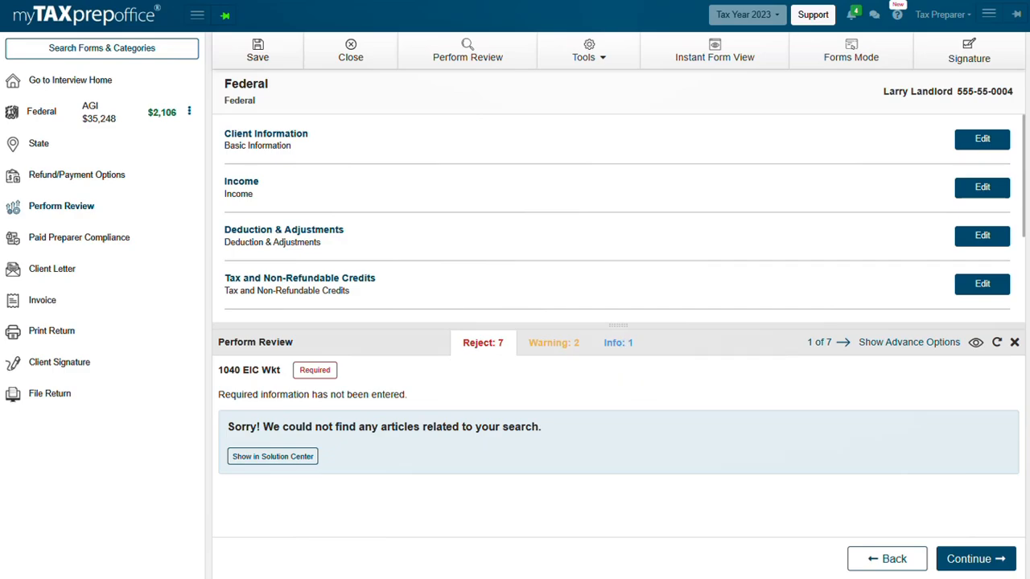
Show the Tools menu listing Recalculate, Lock Return, Rejection, Bank App Rejection and IRS Alerts.
{"action": "left_click", "coordinate": [586, 50]}
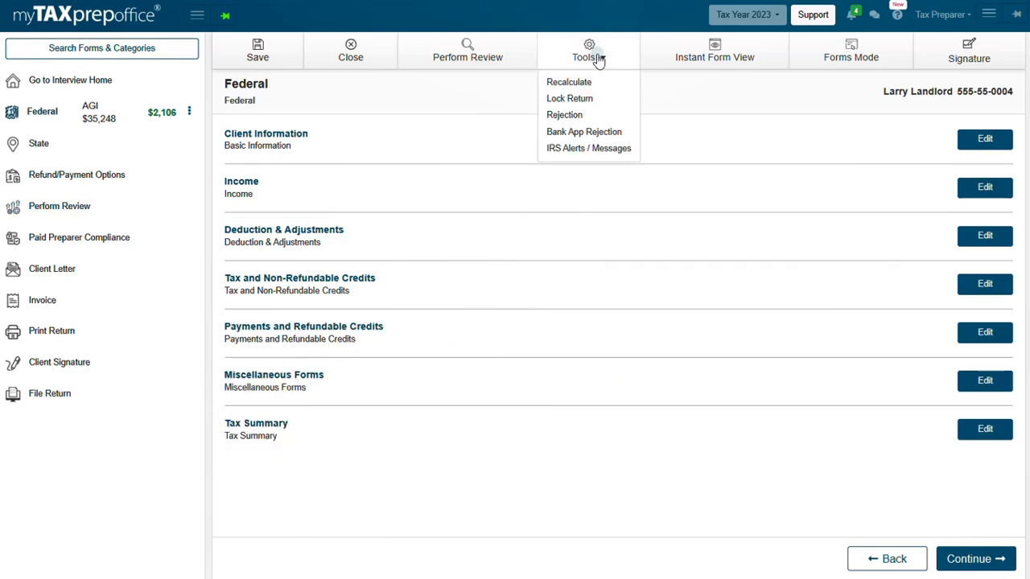
{"action": "mouse_move", "coordinate": [598, 84]}
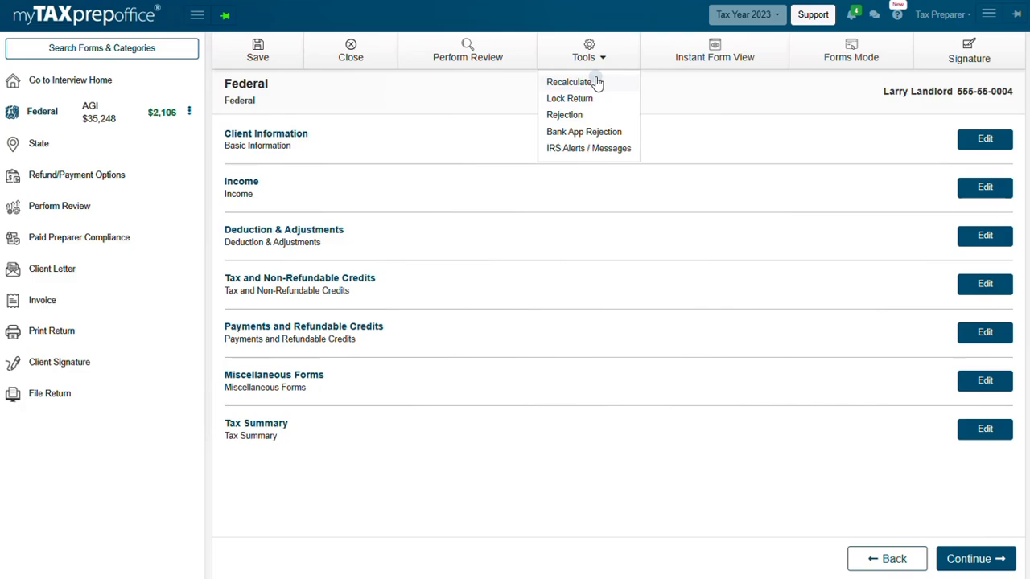
{"action": "mouse_move", "coordinate": [596, 98]}
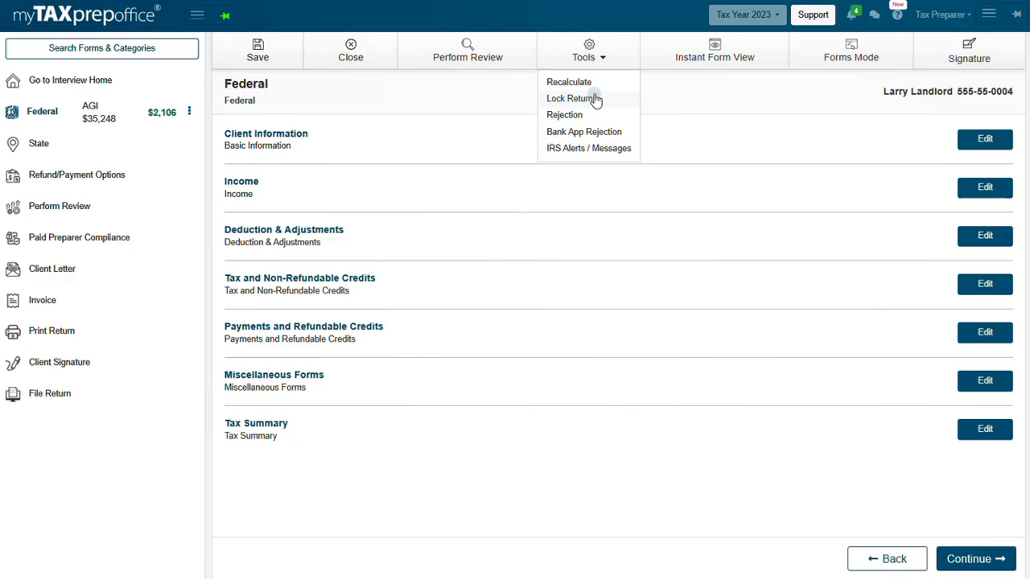
{"action": "mouse_move", "coordinate": [591, 120]}
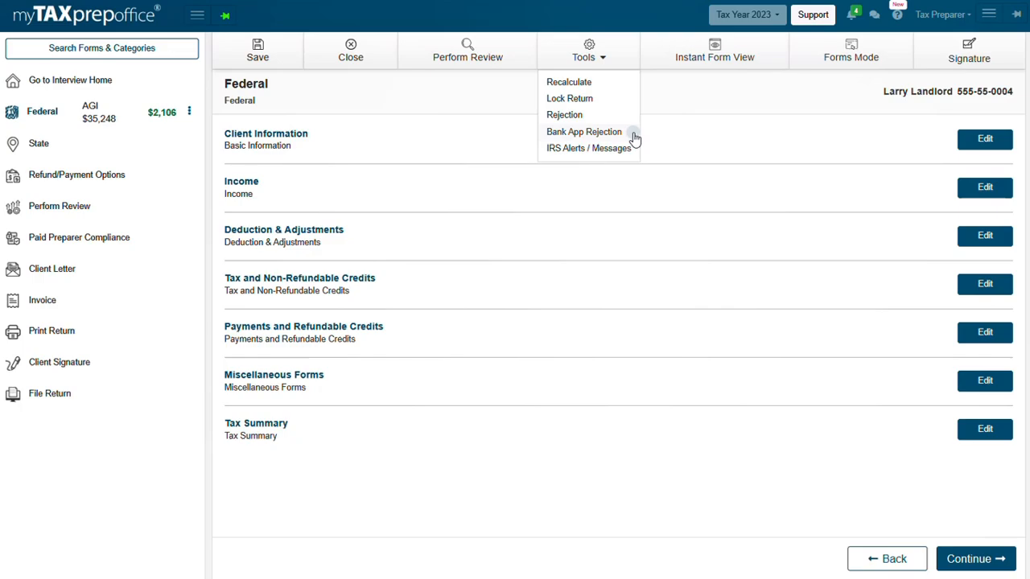
{"action": "mouse_move", "coordinate": [638, 151]}
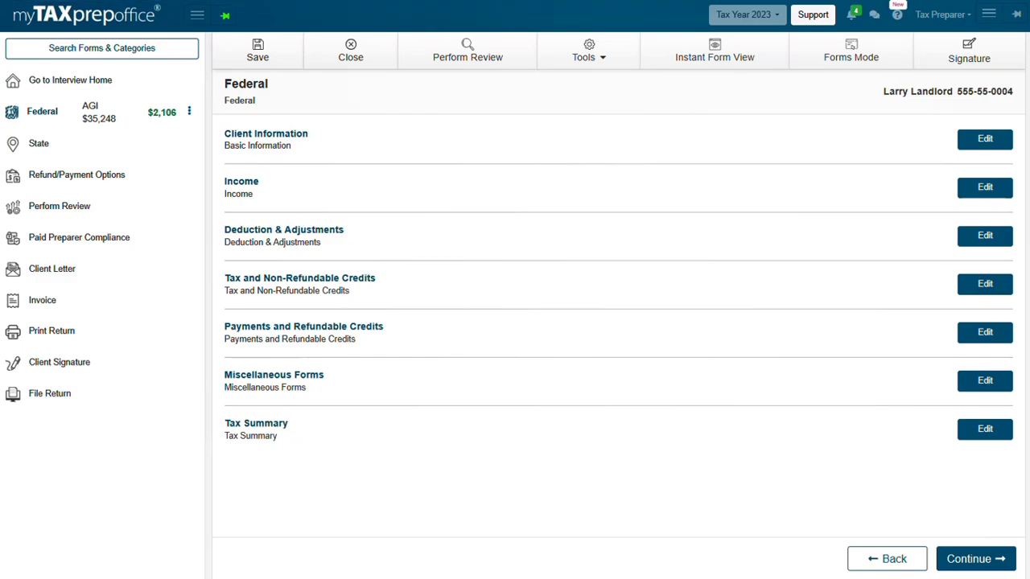
{"action": "mouse_move", "coordinate": [714, 62]}
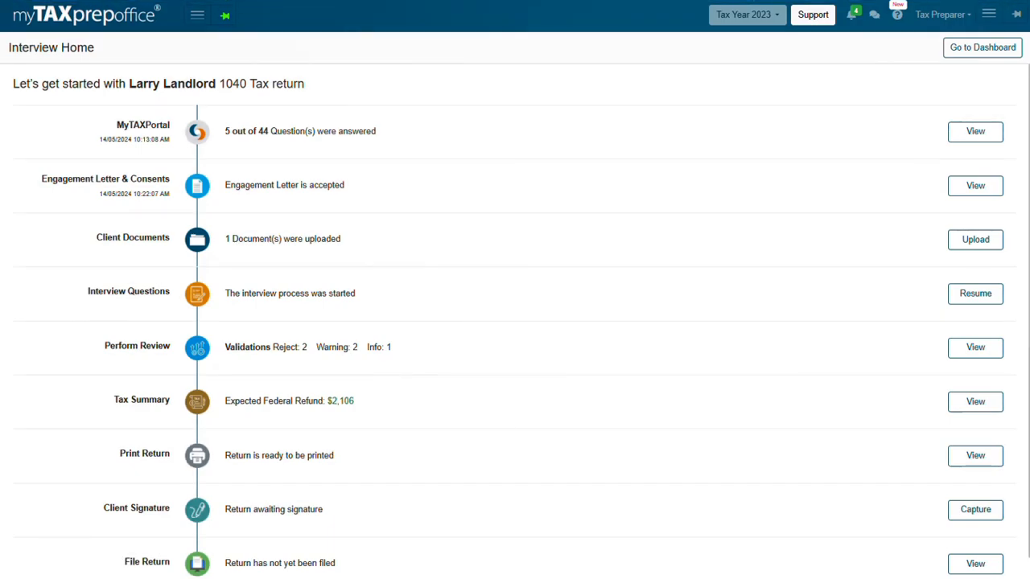
{"action": "mouse_move", "coordinate": [819, 18]}
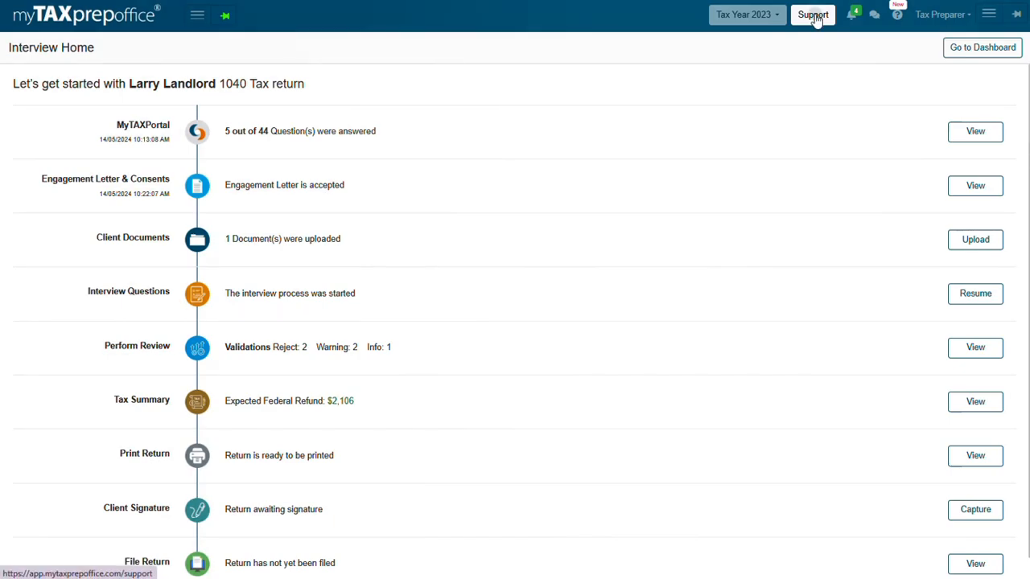